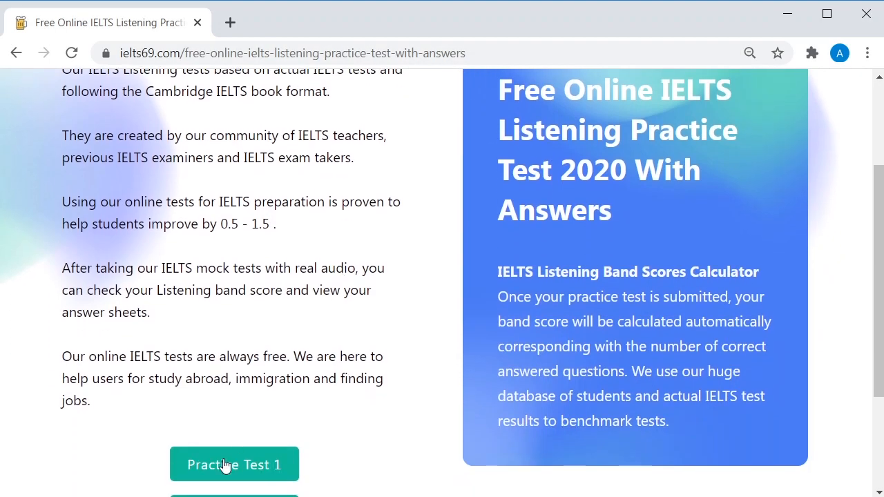
# Start Practice Test 1 and reach its sound-check page
pyautogui.click(235, 464)
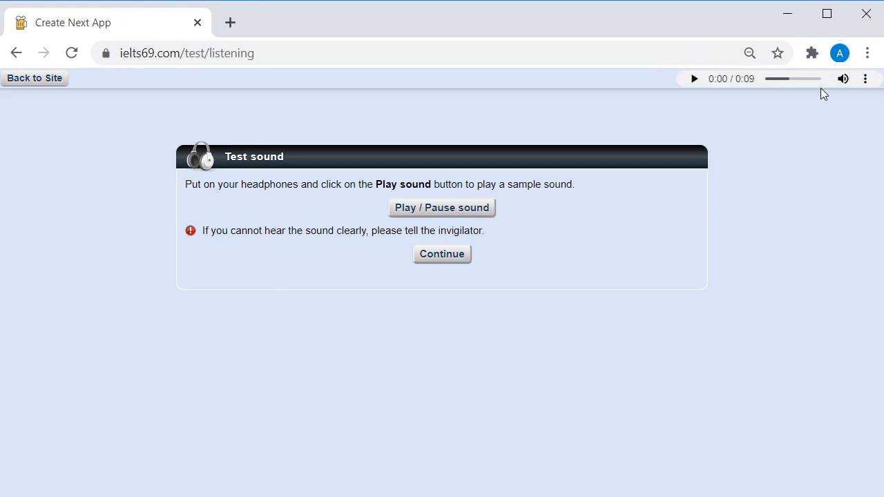
pyautogui.moveTo(812, 77); pyautogui.dragTo(803, 78)
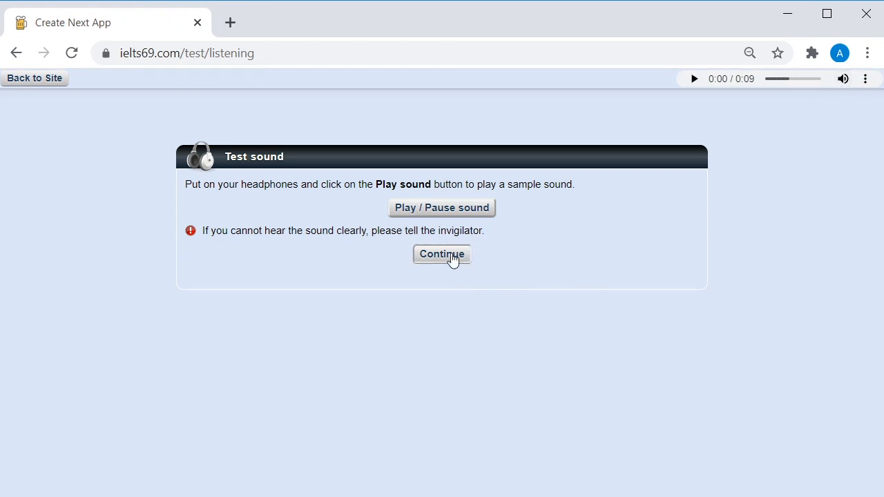
# Continue past the sound check, answer question 1, choose B for question 2 and flag it for review
pyautogui.click(442, 254)
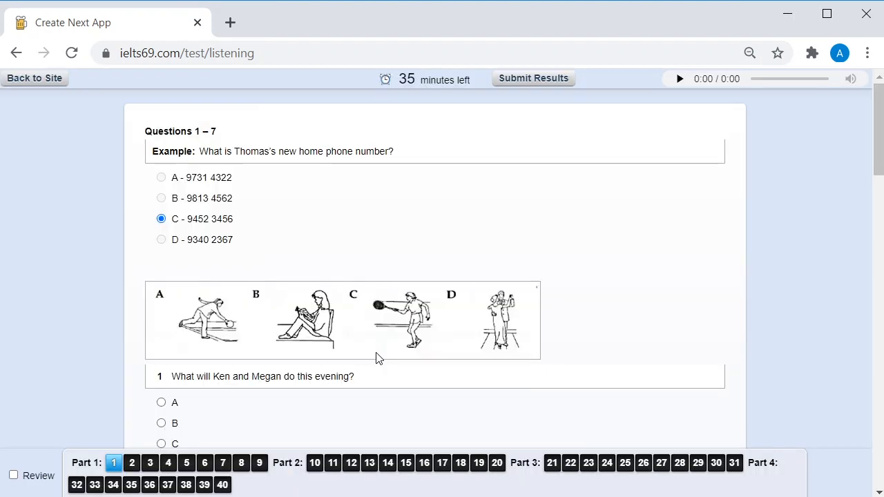
pyautogui.click(679, 78)
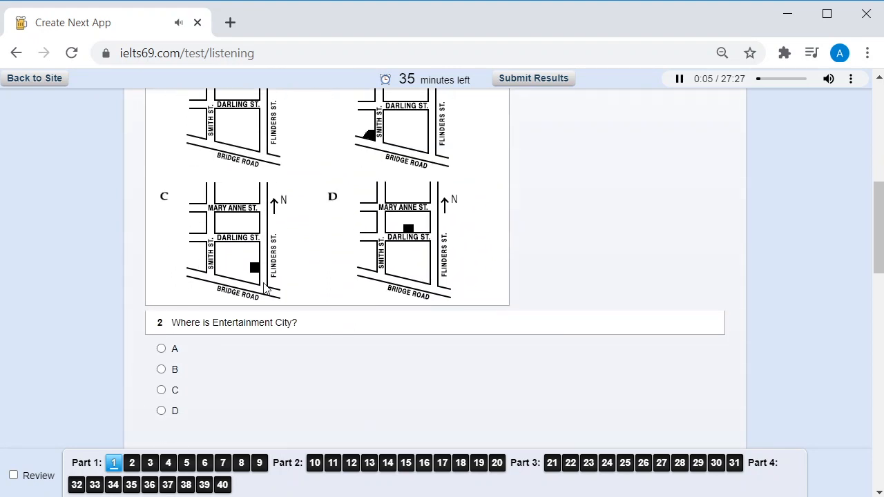
pyautogui.click(161, 370)
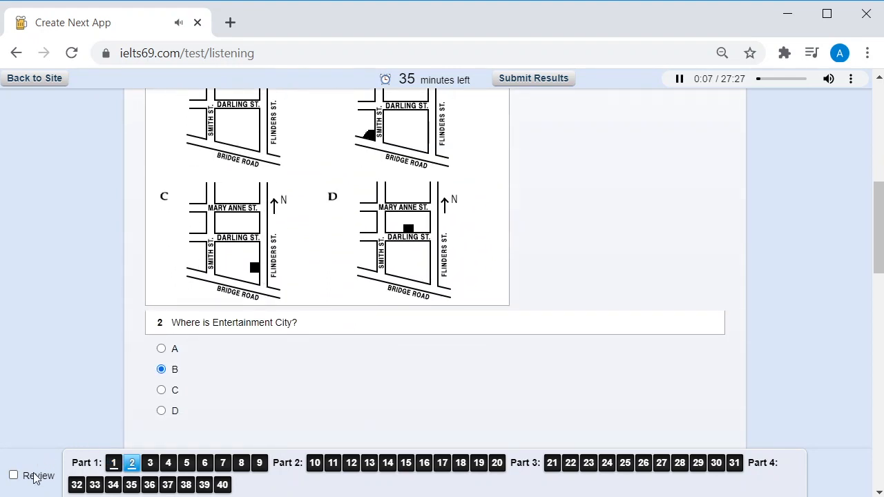
pyautogui.click(17, 475)
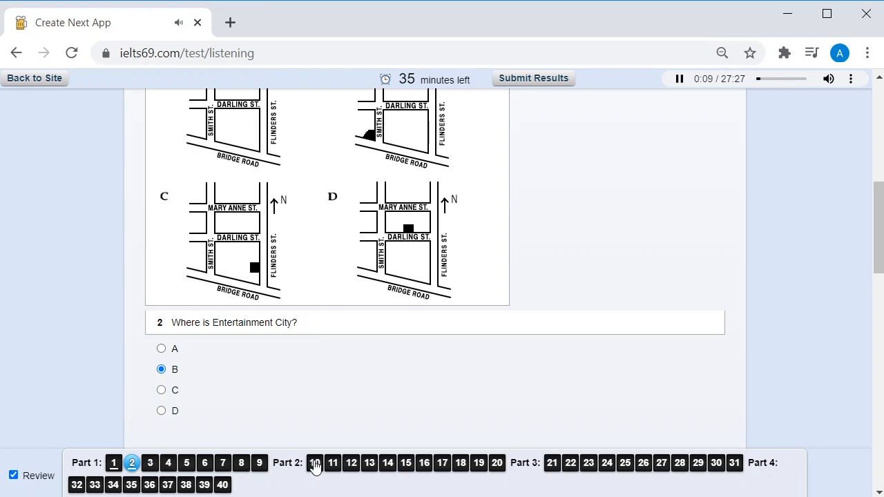
# Jump to Part 2 and fill question 11 with 'coach', then move down to questions 21–26
pyautogui.click(315, 463)
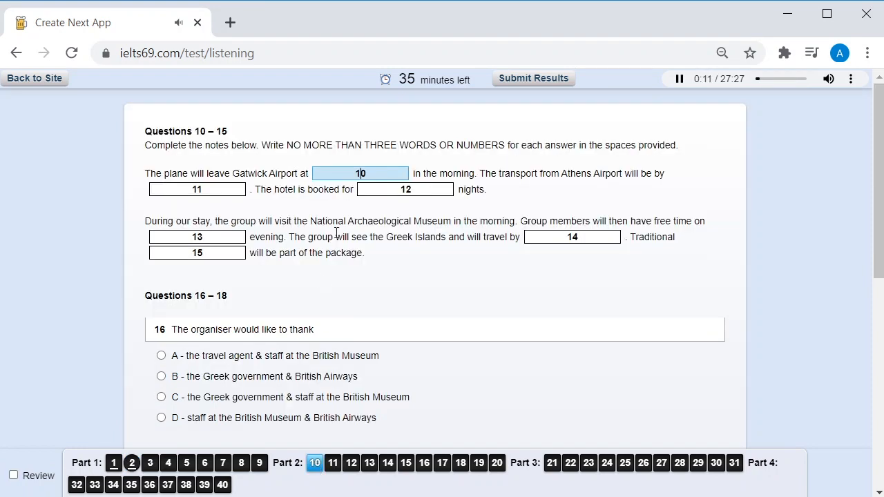
pyautogui.click(196, 189)
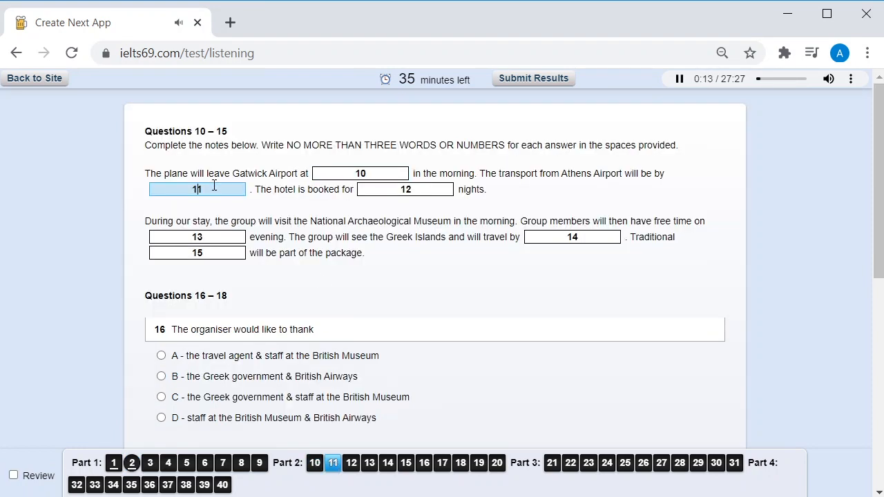
pyautogui.write('coach')
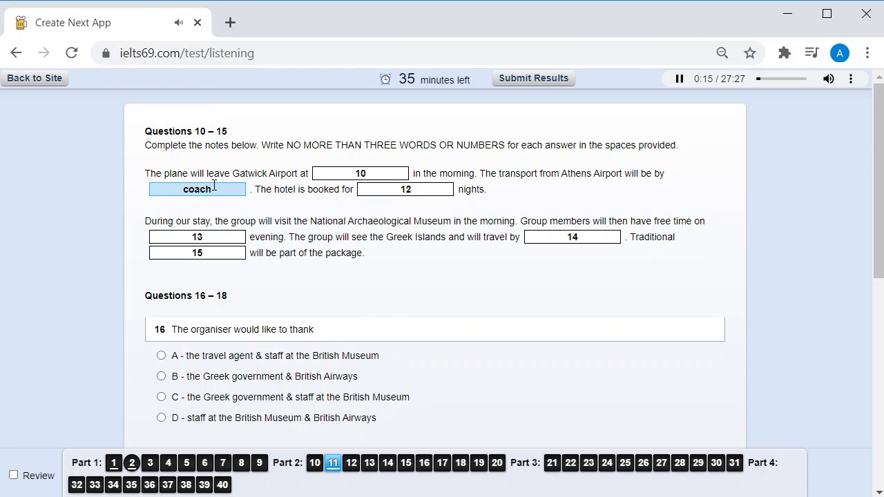
pyautogui.scroll(-3)
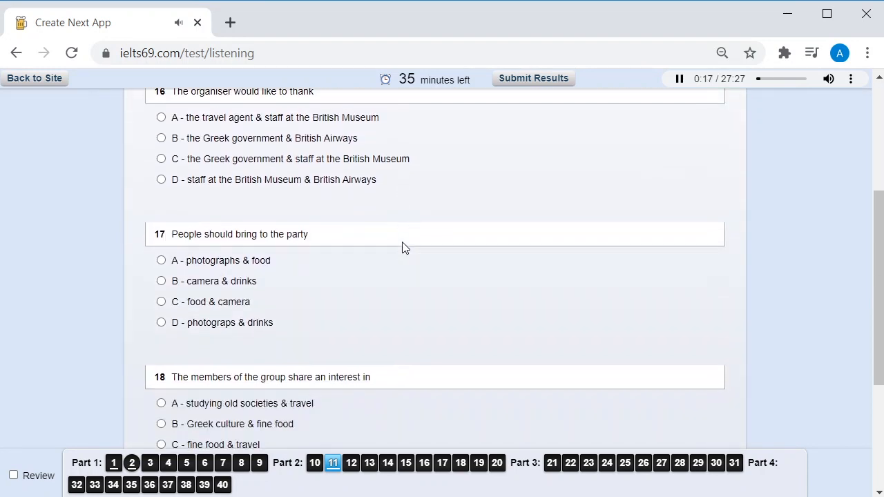
pyautogui.scroll(-3)
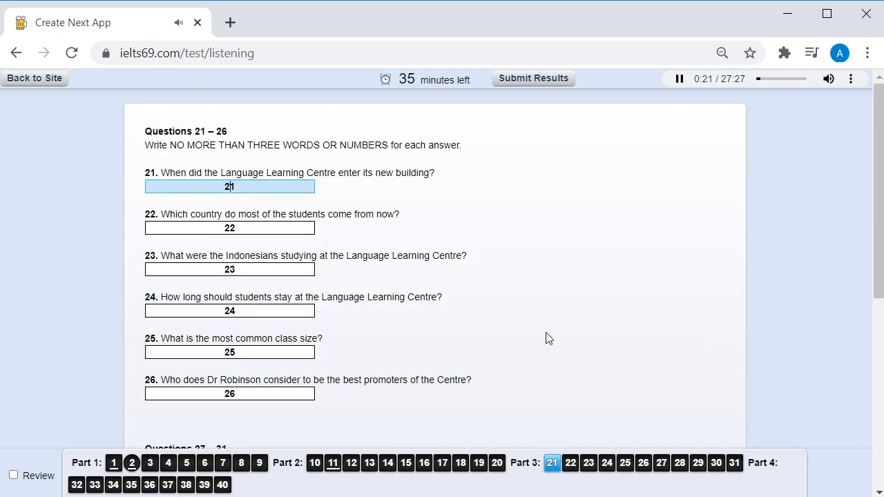
# Answer A for question 27 and B for question 28 from the letter dropdowns
pyautogui.scroll(-3)
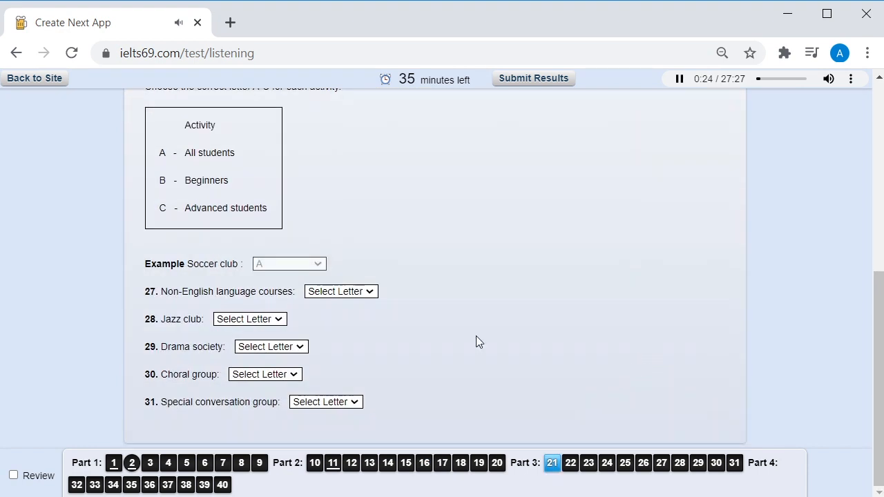
pyautogui.click(339, 292)
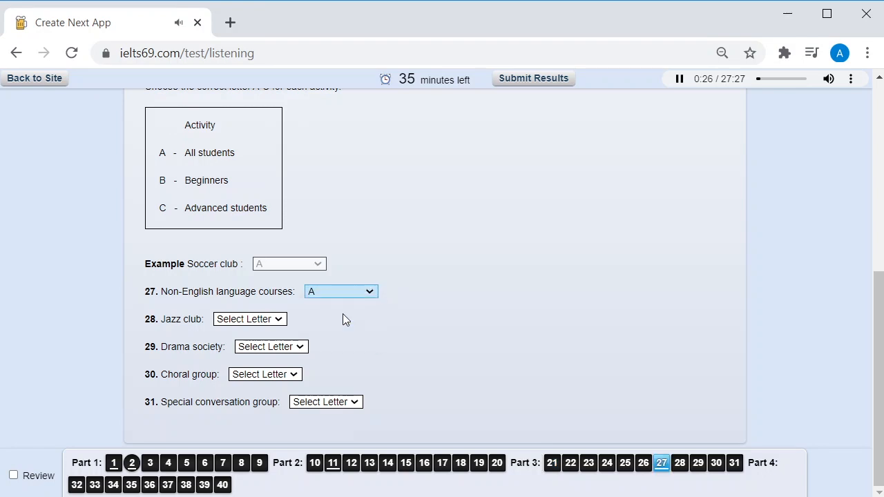
pyautogui.click(249, 319)
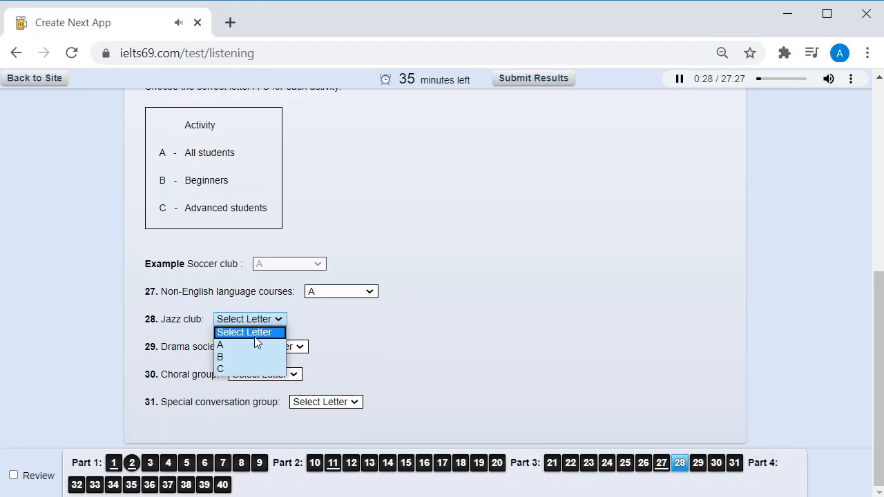
pyautogui.click(221, 357)
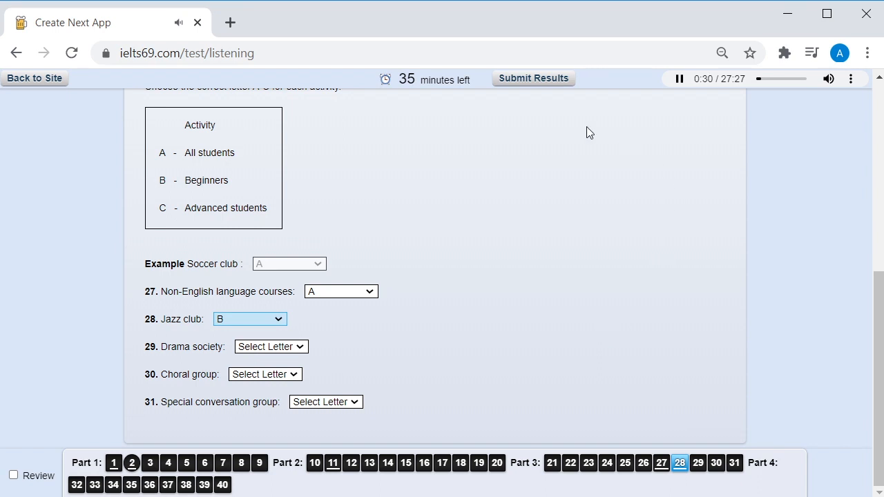
# Submit the test for the band score and reveal question 3's correct answer
pyautogui.click(533, 77)
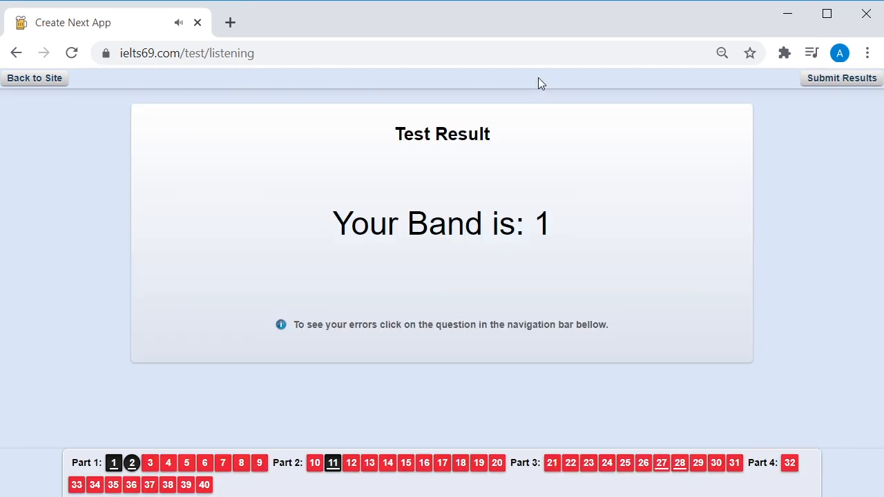
pyautogui.moveTo(149, 462)
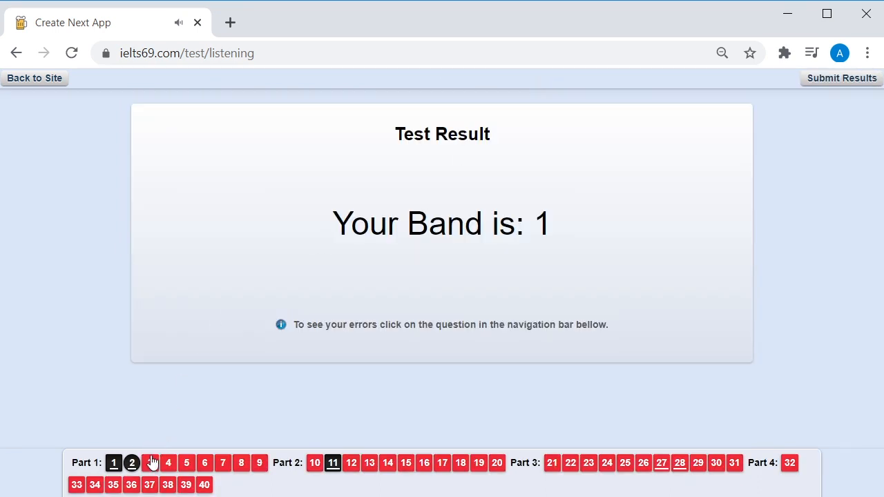
pyautogui.click(131, 463)
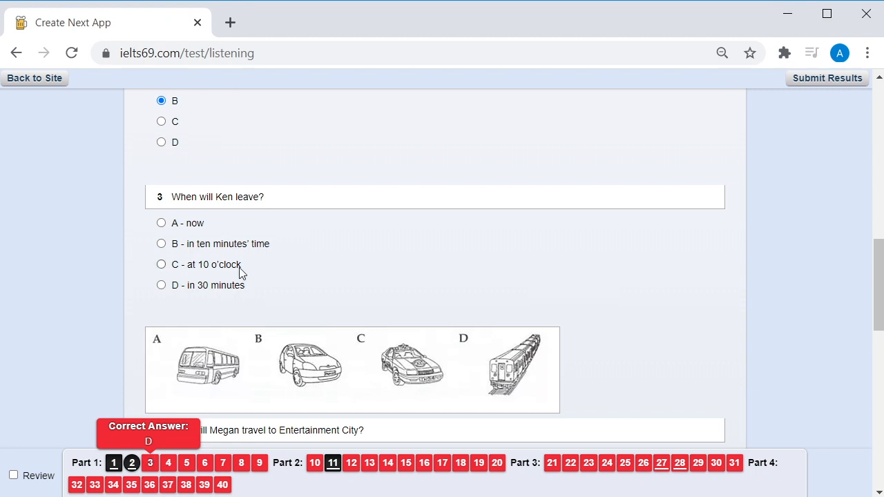